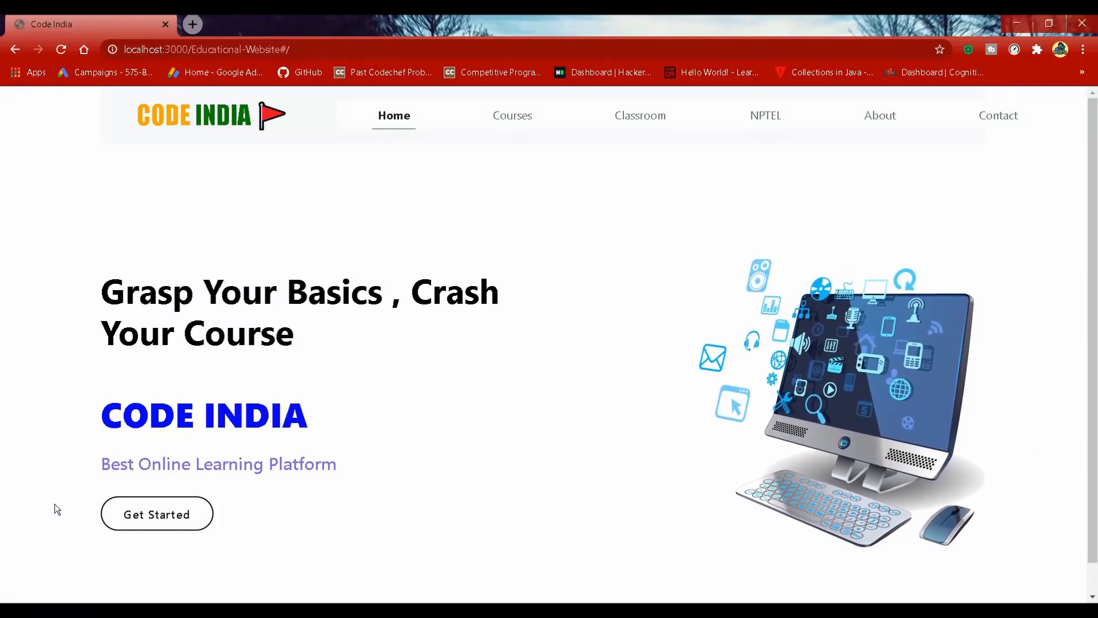
pyautogui.moveTo(1068, 441)
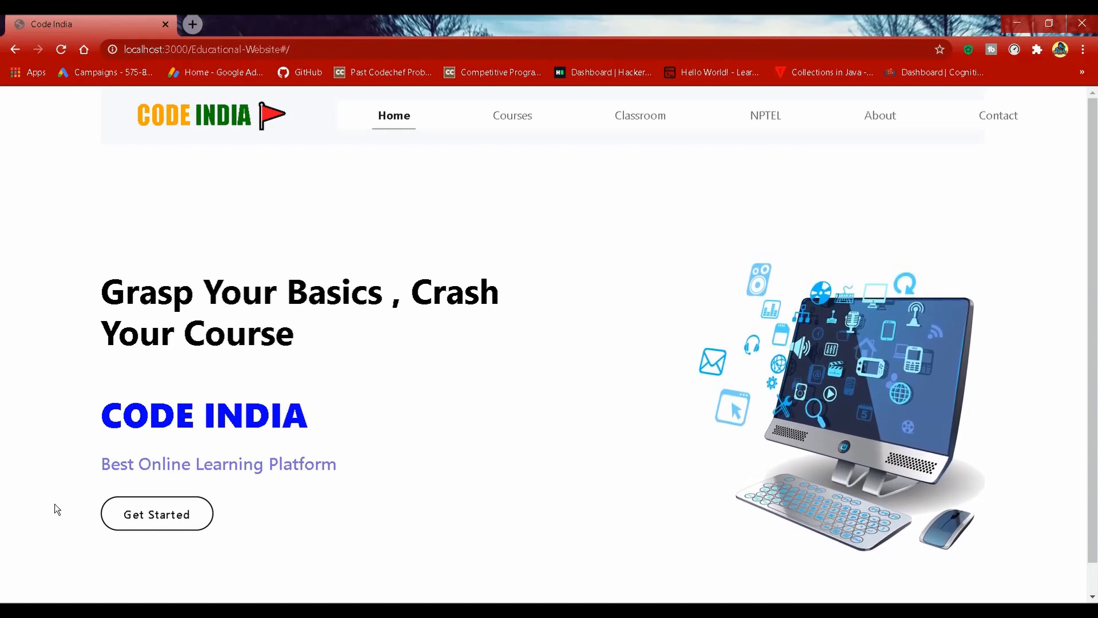
# Step: Browse the free course cards from Basics Java down to Advanced Java, CSS, React js, GitHub, Django, MongoDB and Python
pyautogui.scroll(-3)
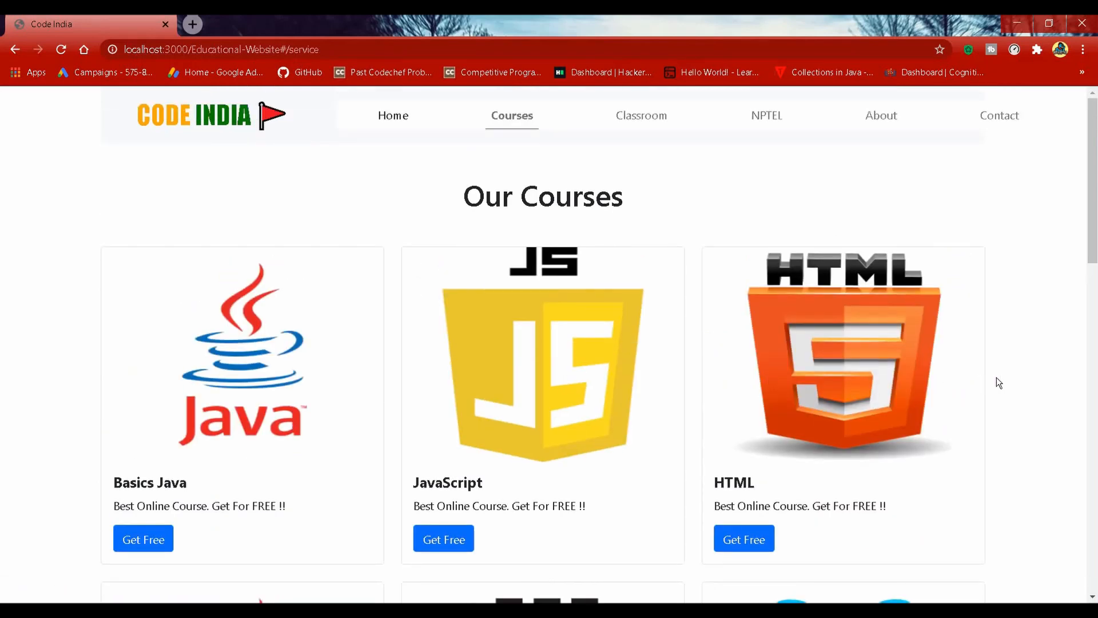
pyautogui.scroll(-3)
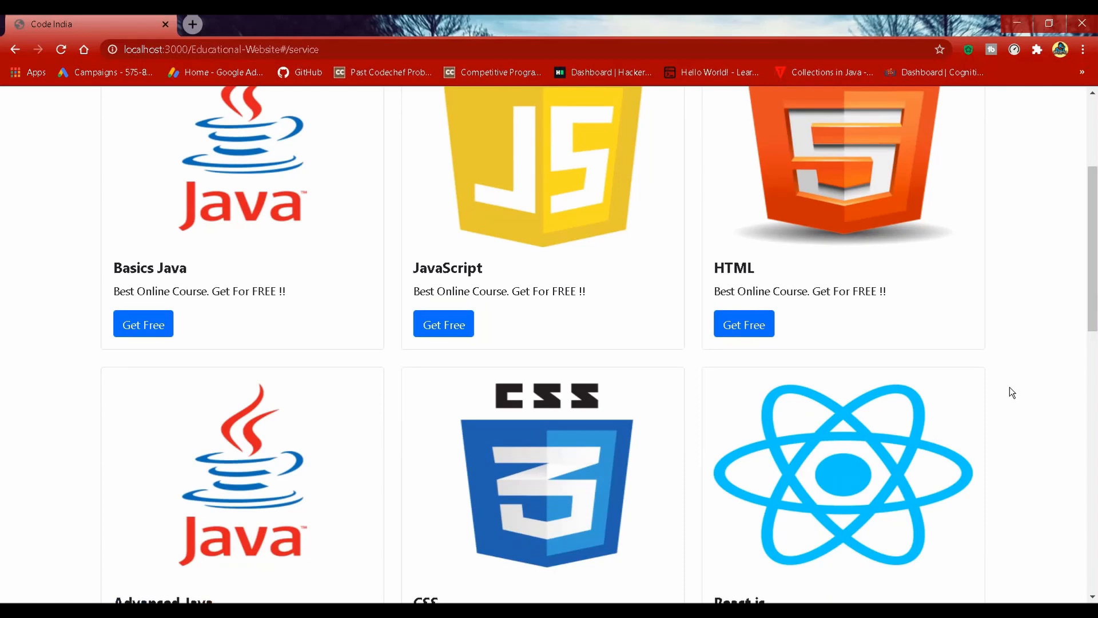
pyautogui.scroll(-3)
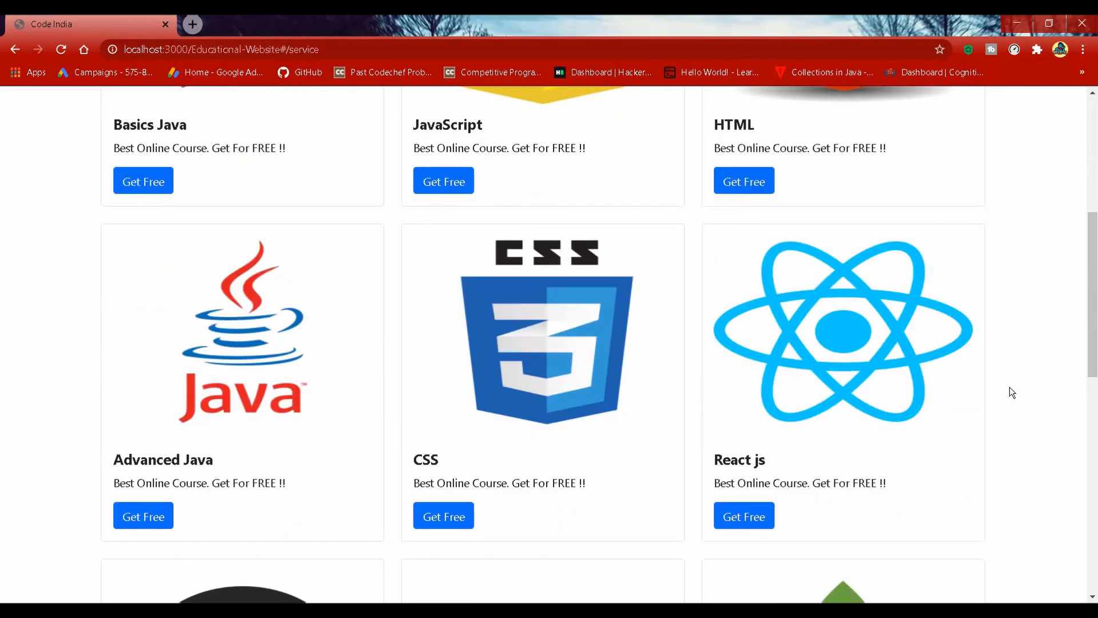
pyautogui.scroll(-3)
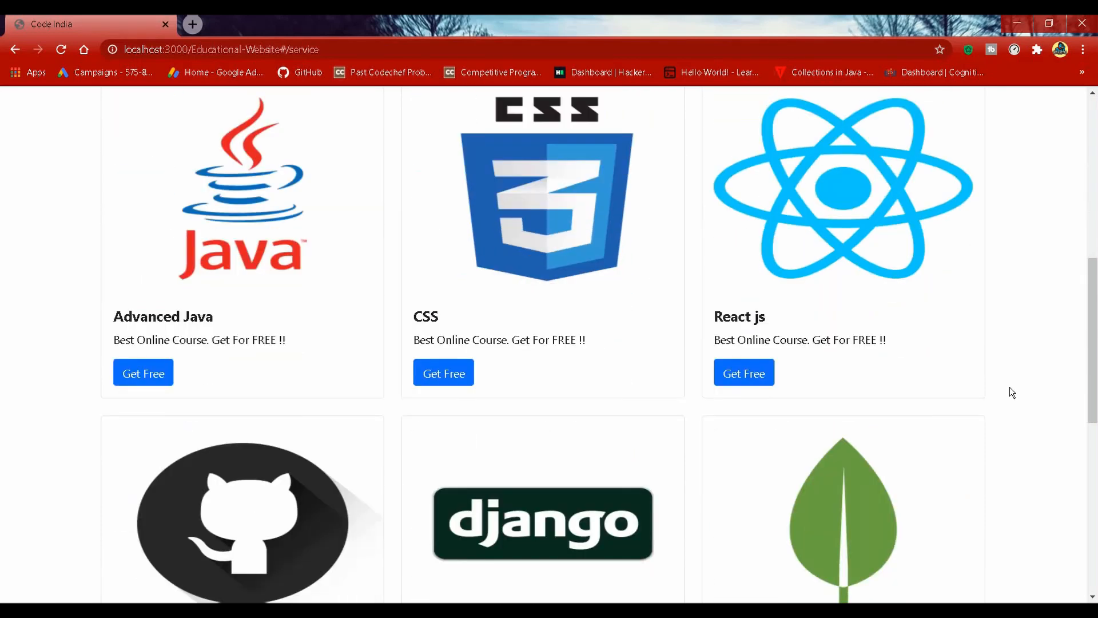
pyautogui.scroll(-3)
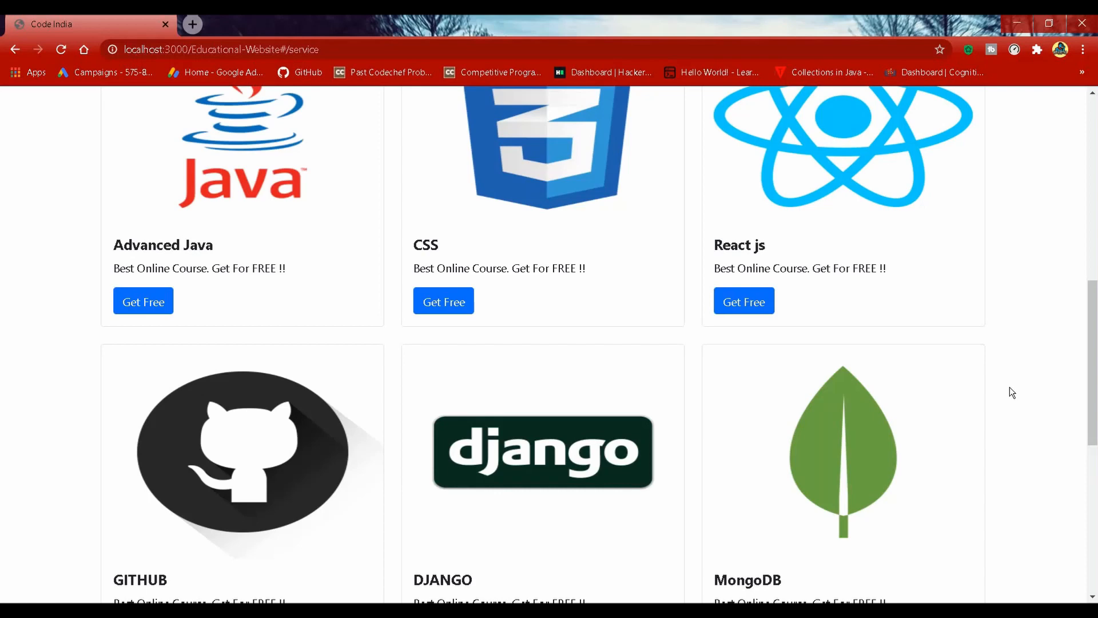
pyautogui.scroll(-3)
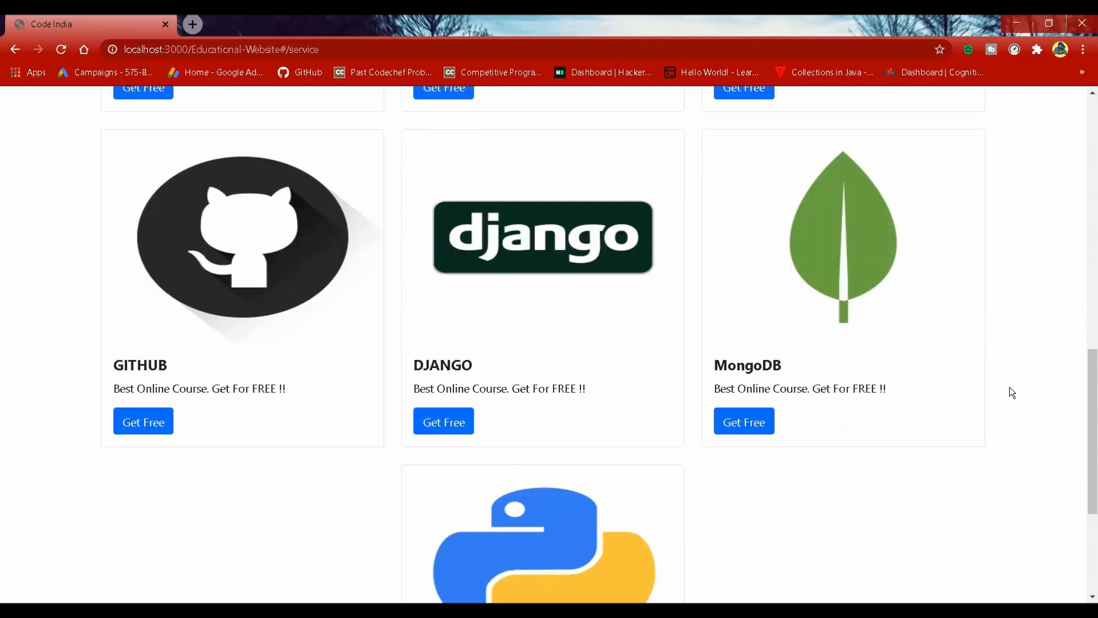
pyautogui.scroll(-3)
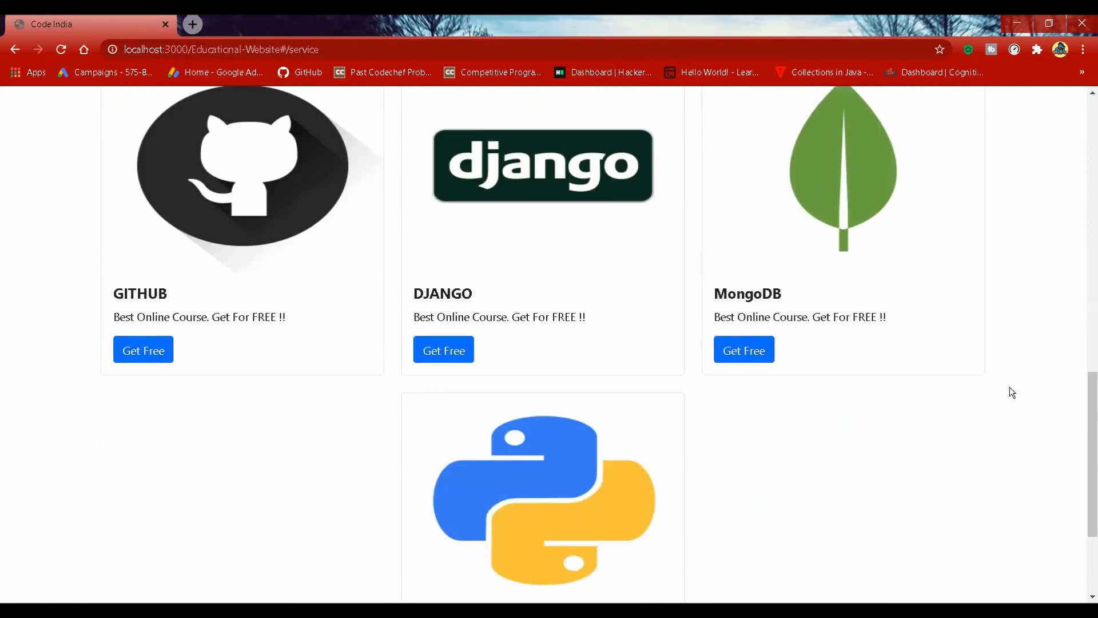
pyautogui.scroll(-3)
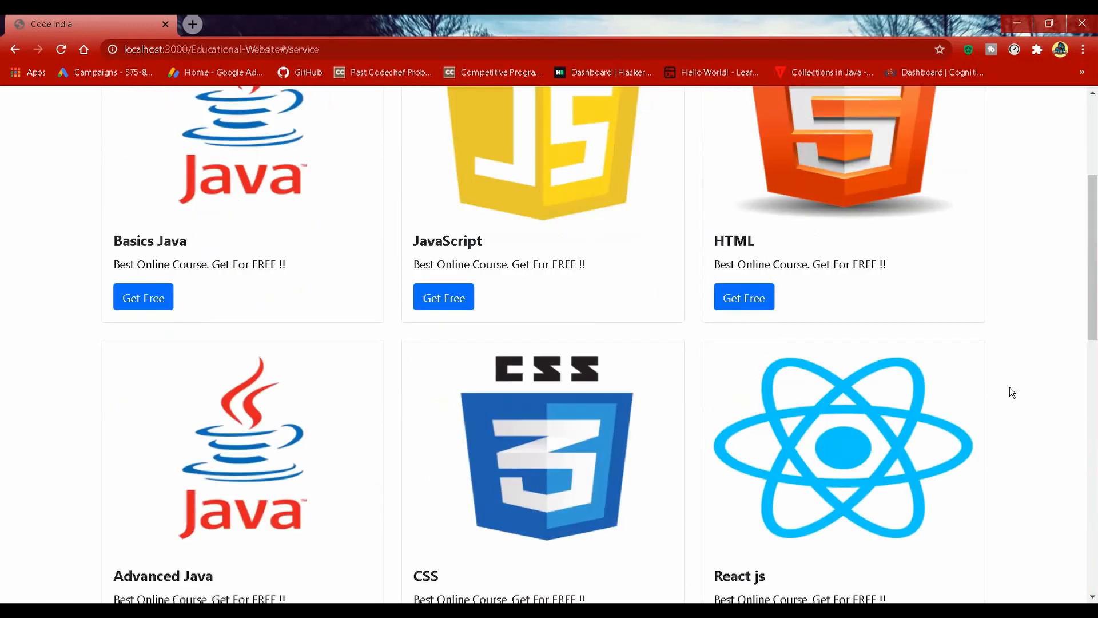
# Step: View the NPTEL Patent Law of Engineering assignment solutions, browsing all ten assignment cards down to the footer
pyautogui.click(765, 115)
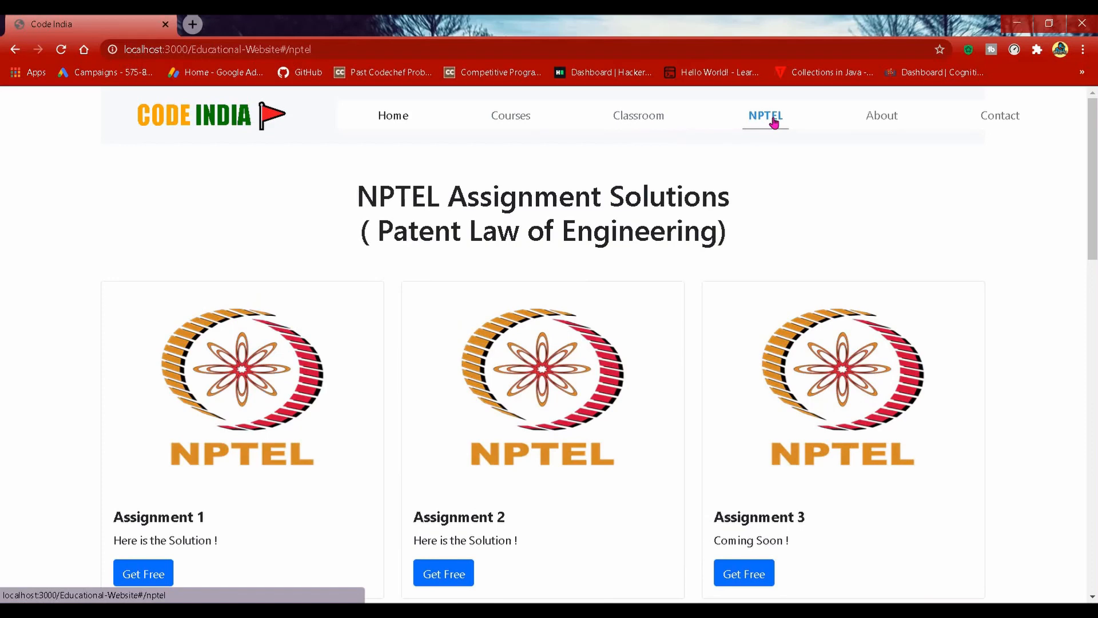
pyautogui.moveTo(911, 204)
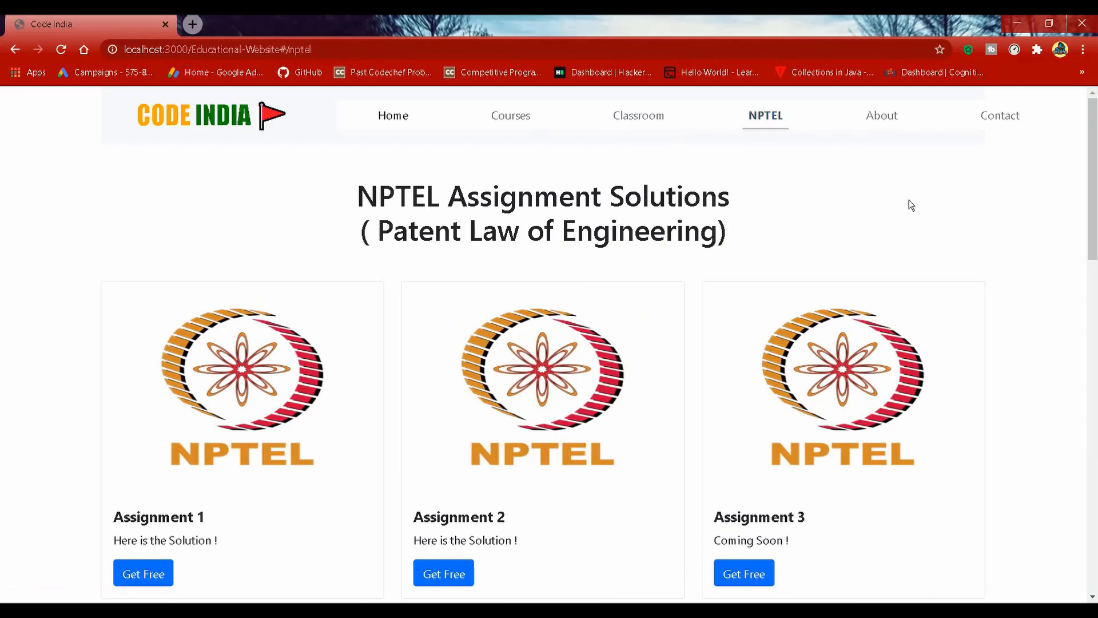
pyautogui.scroll(-3)
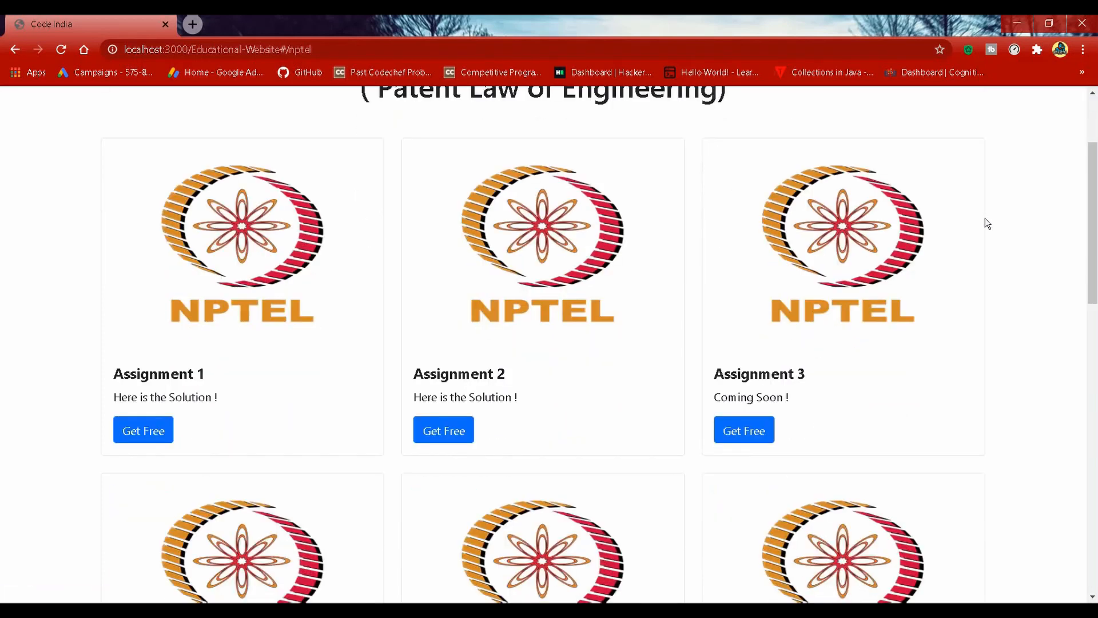
pyautogui.scroll(-3)
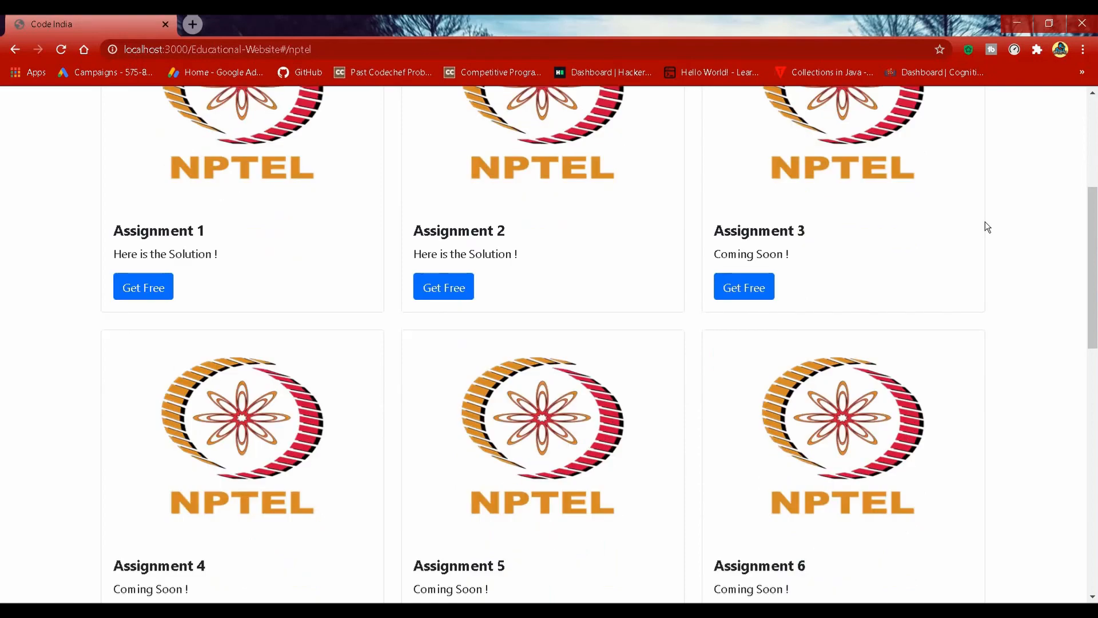
pyautogui.scroll(-3)
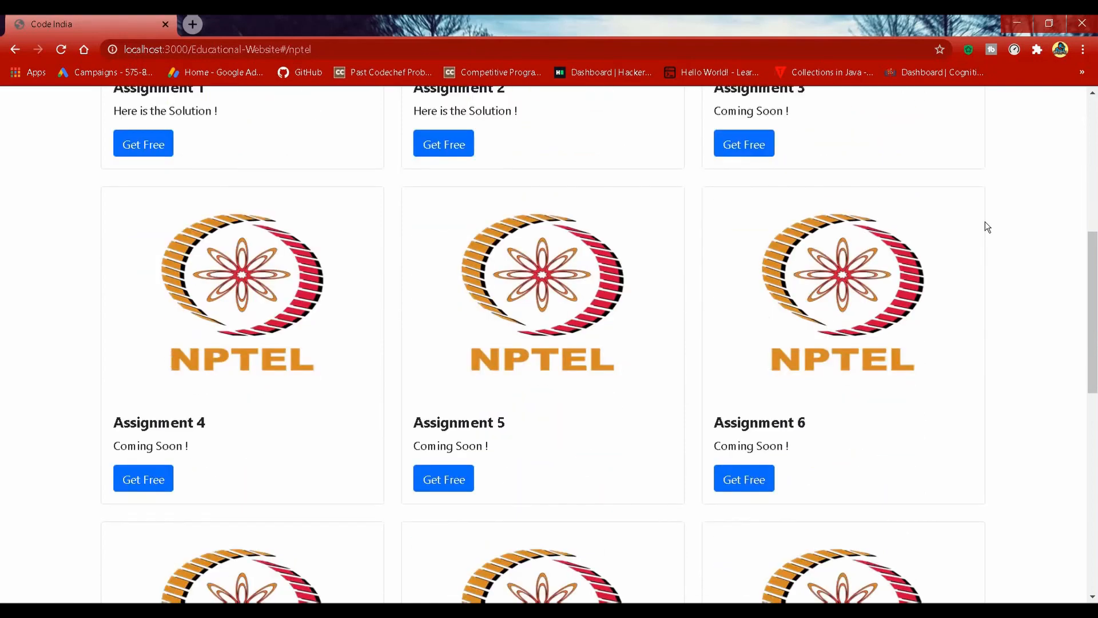
pyautogui.scroll(-3)
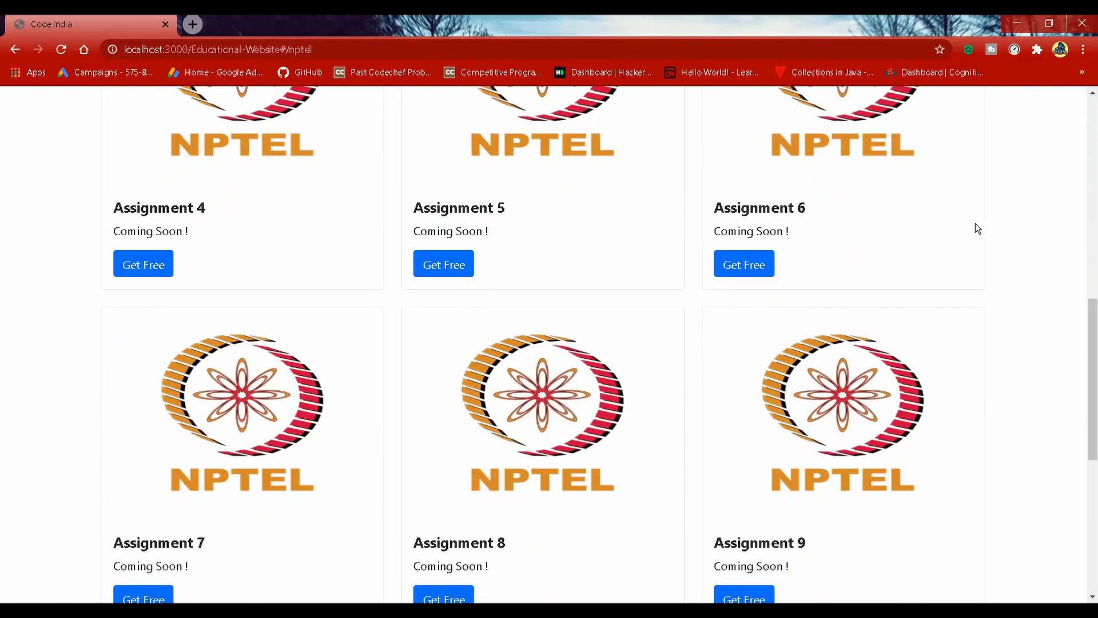
pyautogui.scroll(-3)
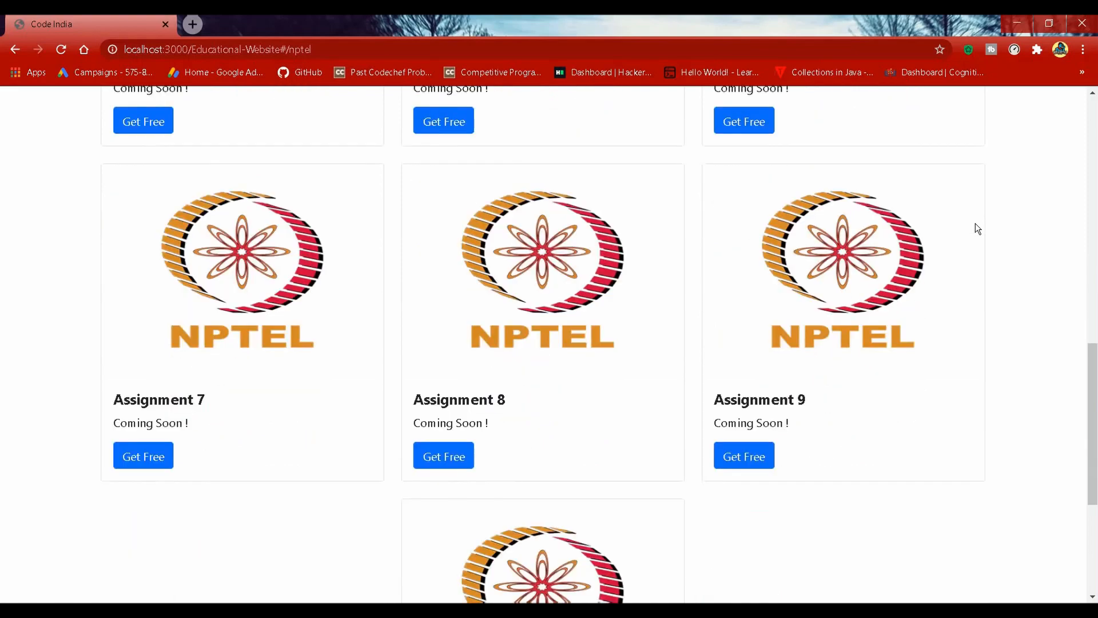
pyautogui.scroll(-3)
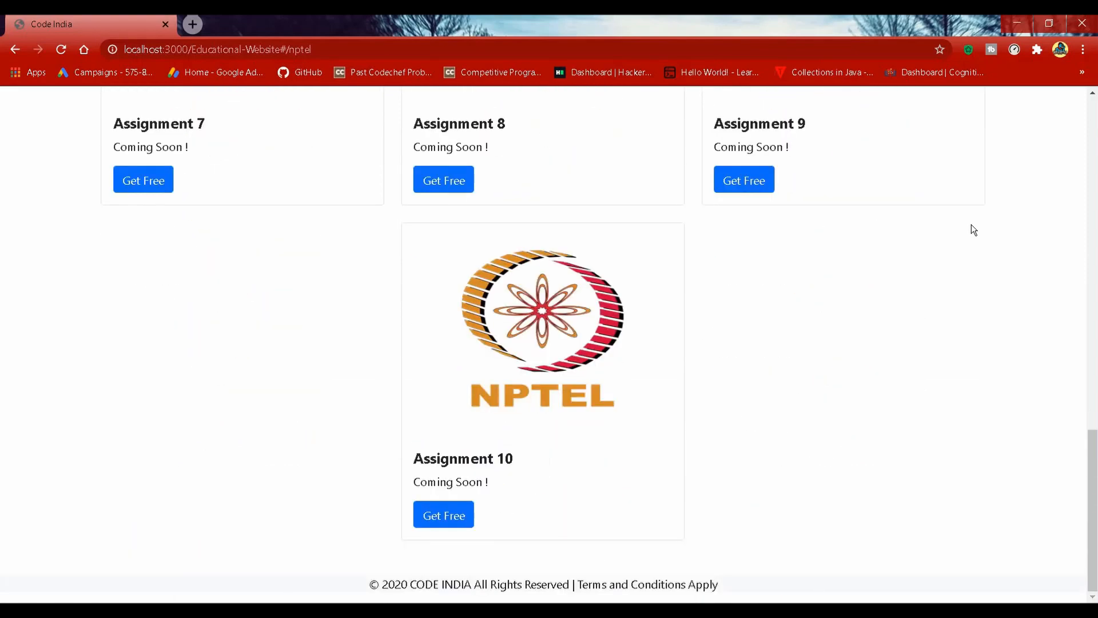
pyautogui.scroll(3)
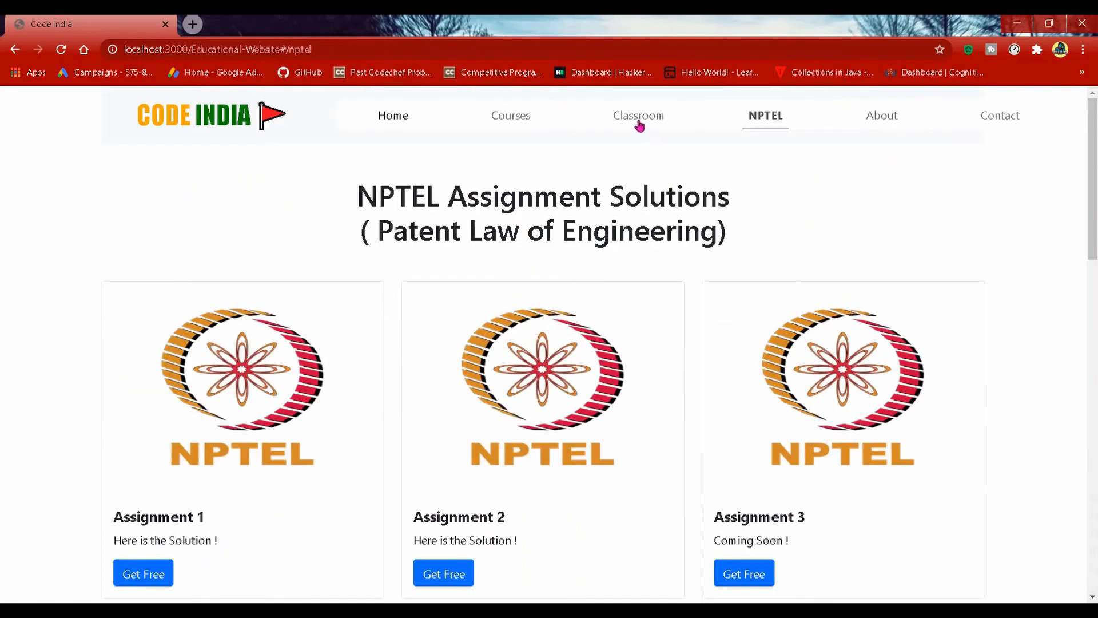
# Step: View the Classroom Program page and look through its embedded videos
pyautogui.click(639, 115)
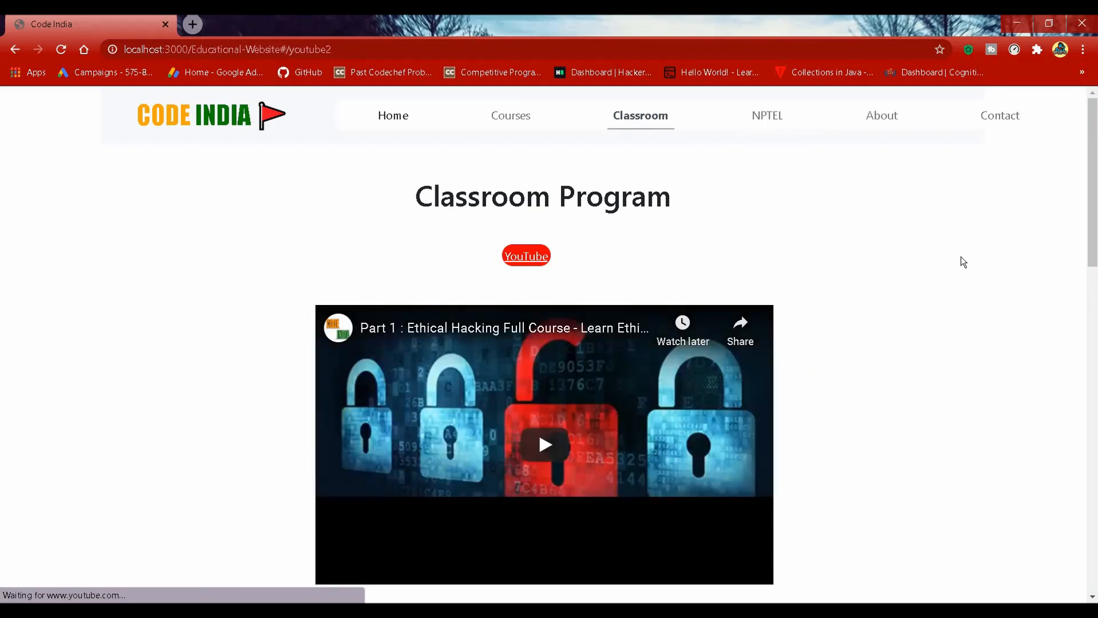
pyautogui.scroll(-3)
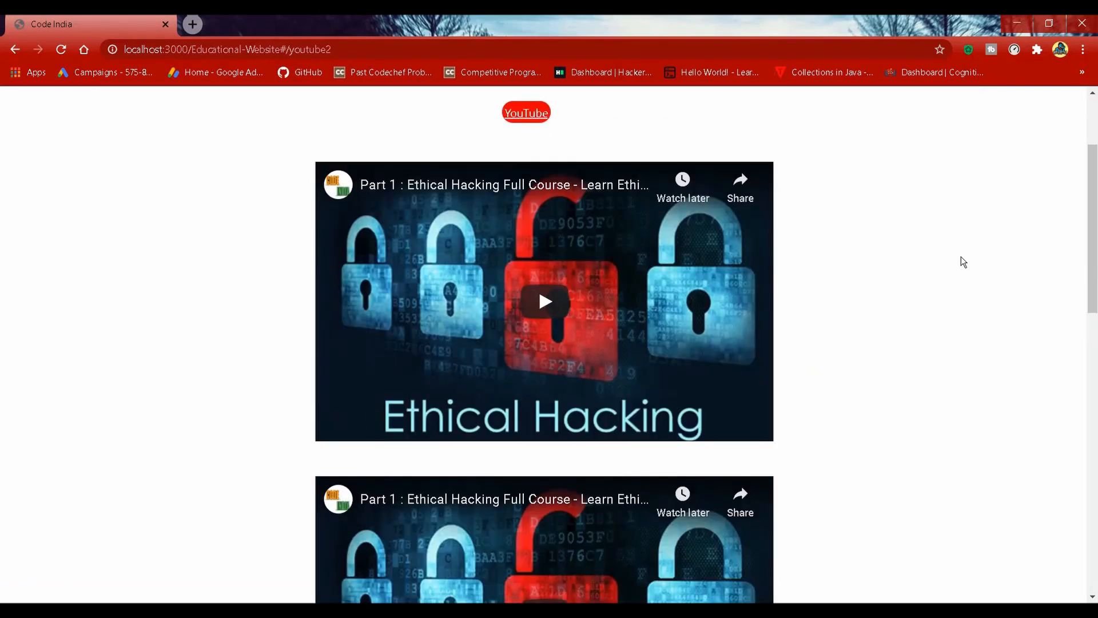
pyautogui.scroll(-3)
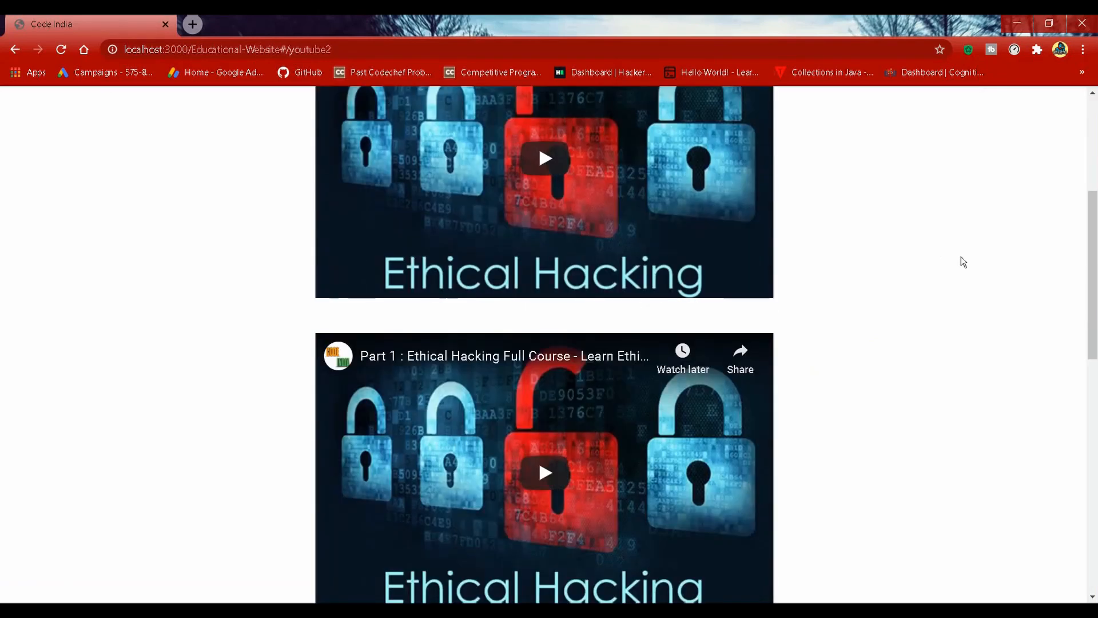
# Step: Launch the Code India YouTube channel in a new tab, then visit the About page
pyautogui.click(764, 116)
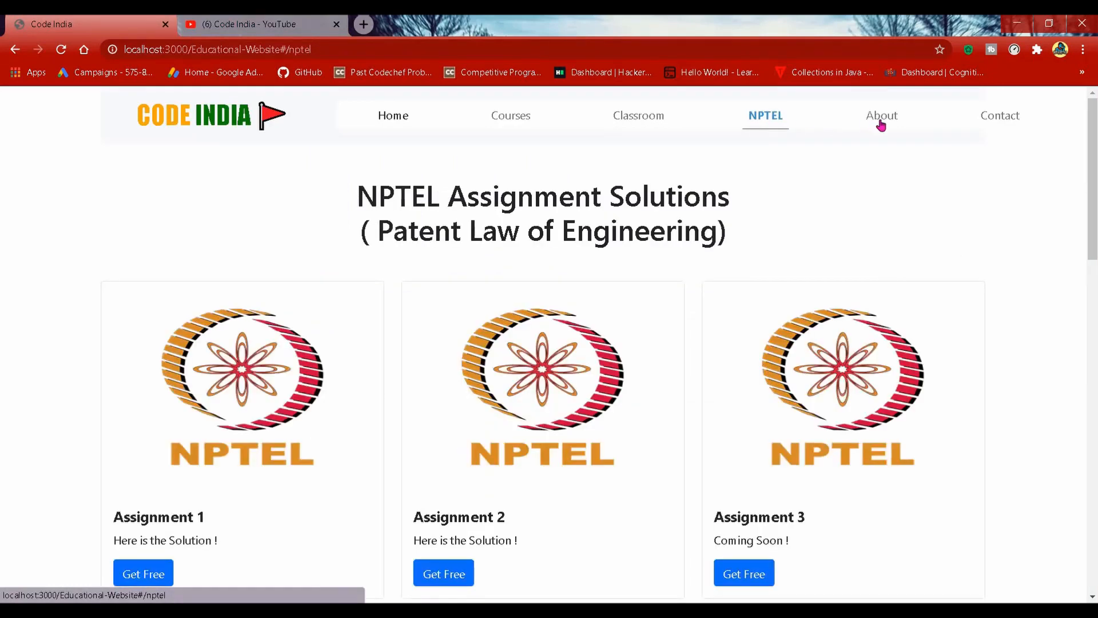
pyautogui.click(881, 115)
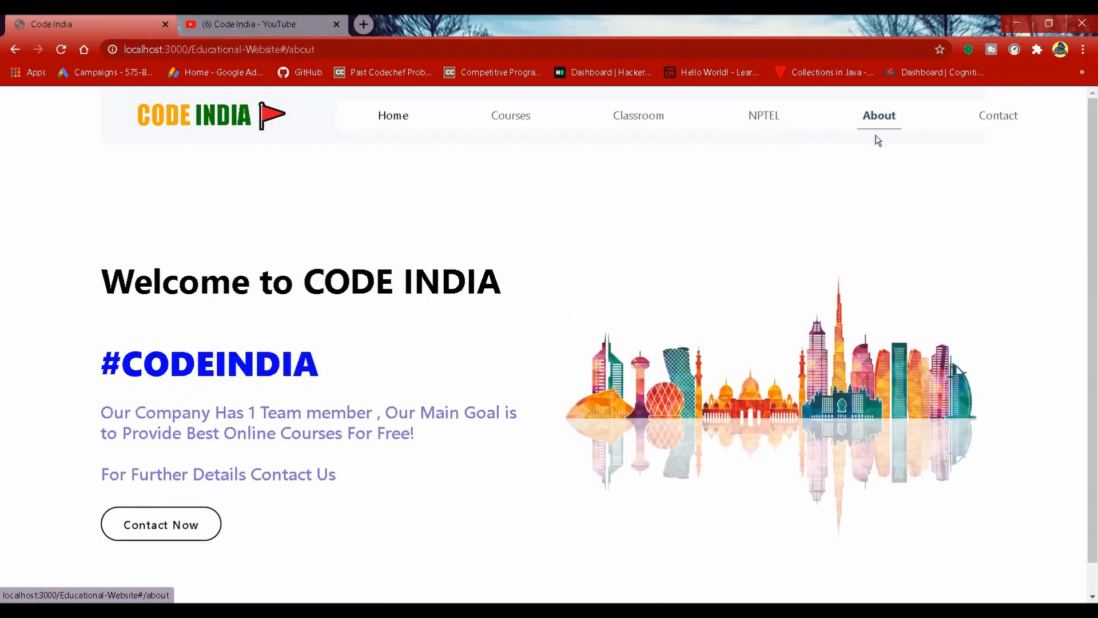
pyautogui.scroll(-3)
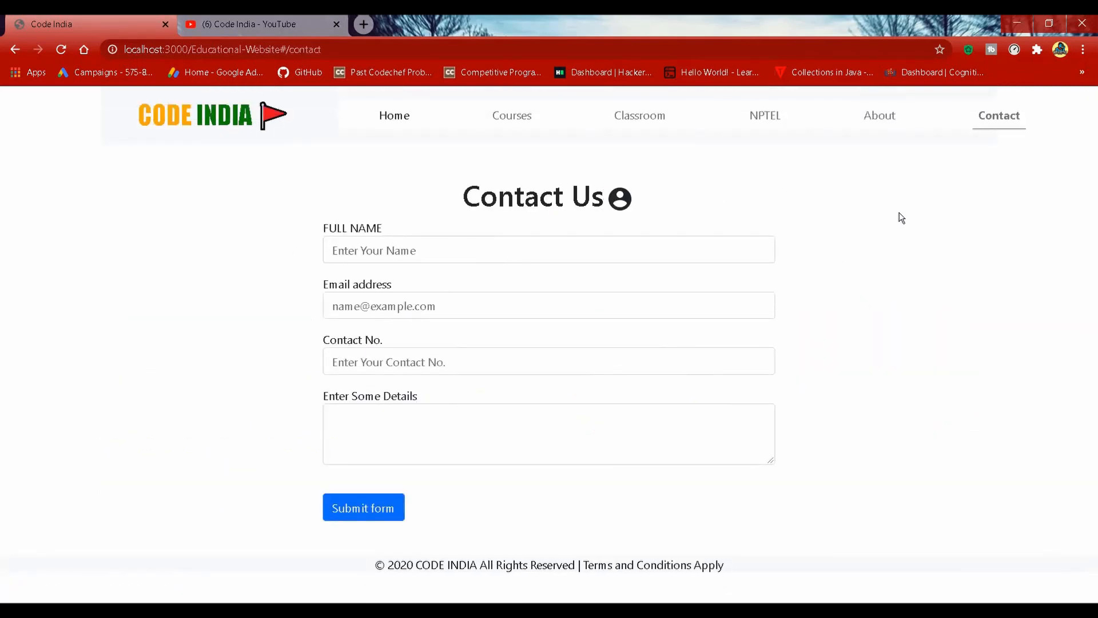
pyautogui.moveTo(1010, 245)
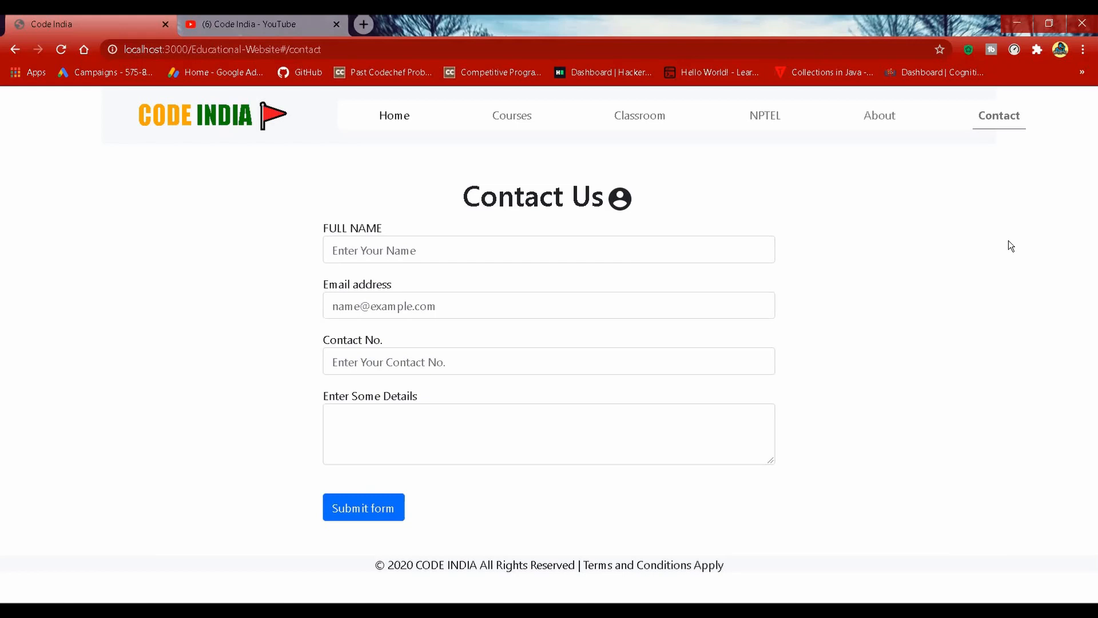
pyautogui.moveTo(895, 128)
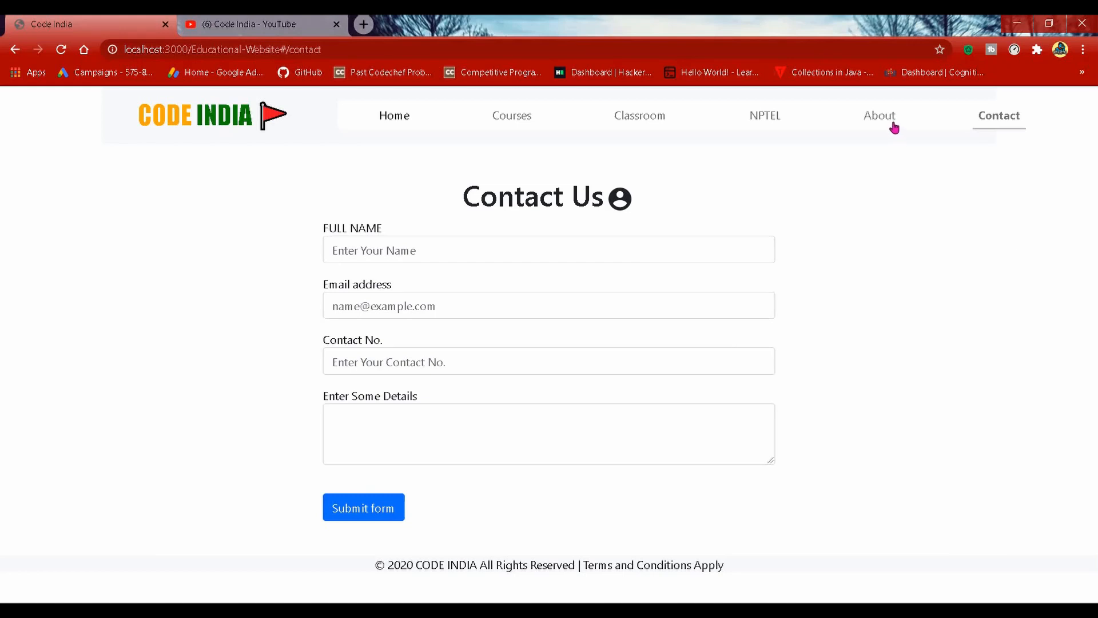
pyautogui.click(878, 115)
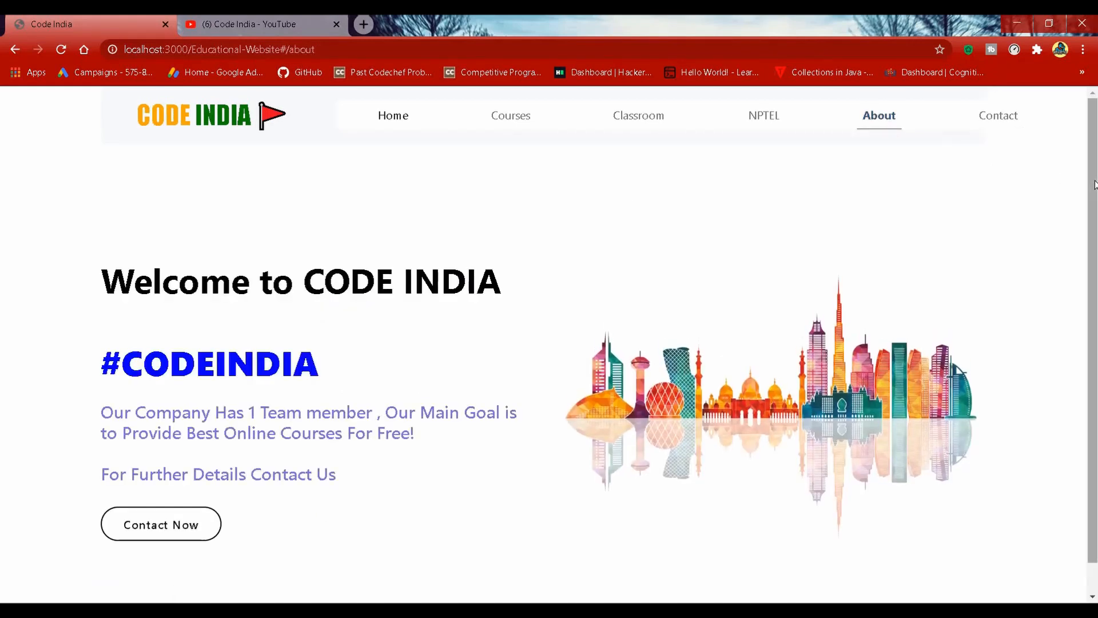